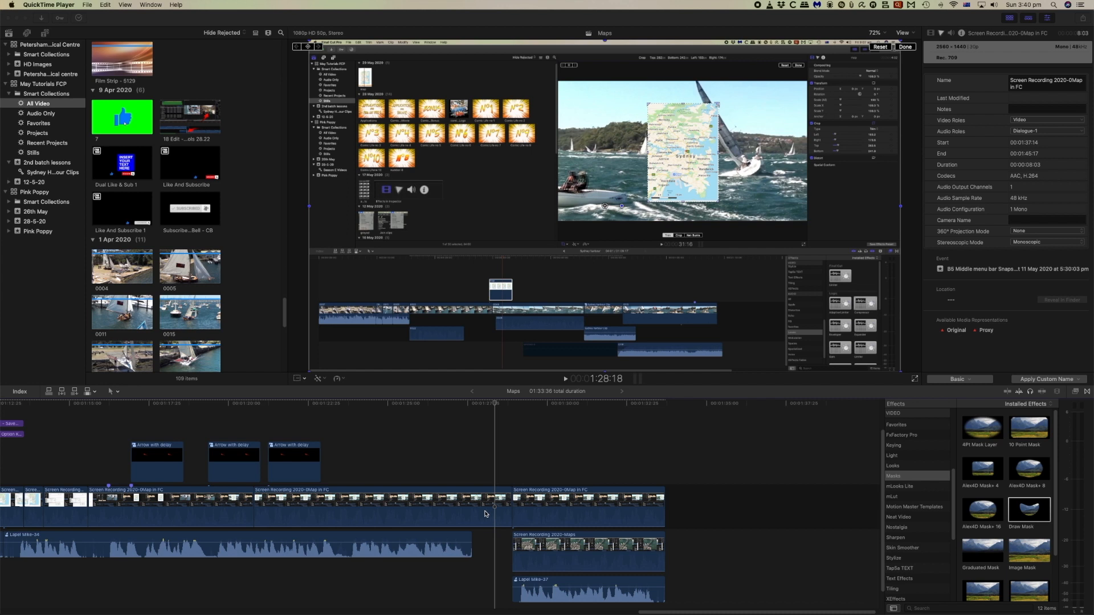
mouse_move(337, 569)
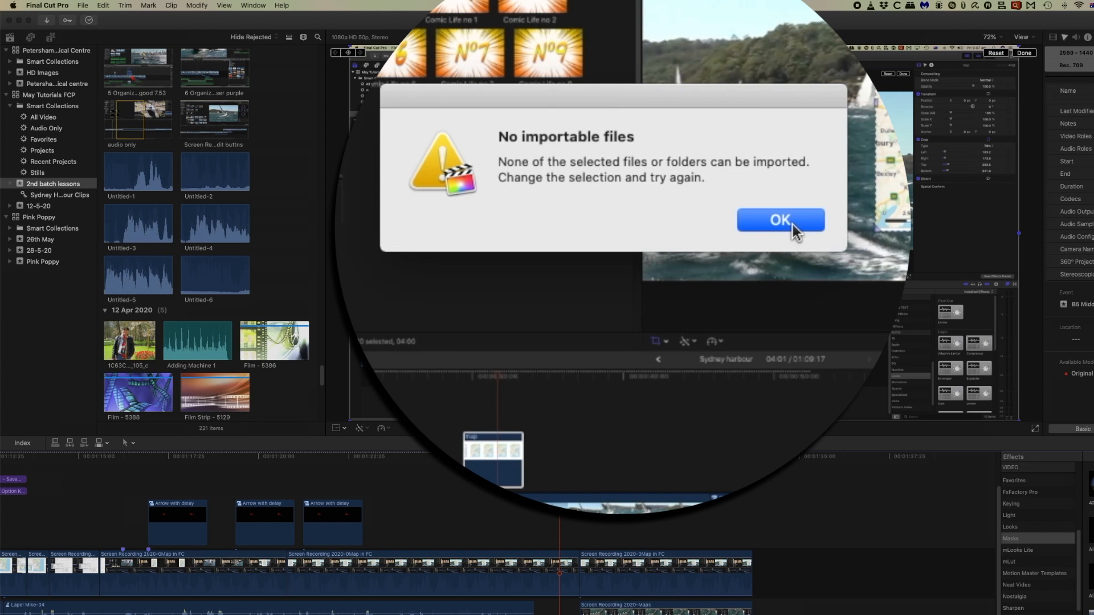
mouse_move(796, 230)
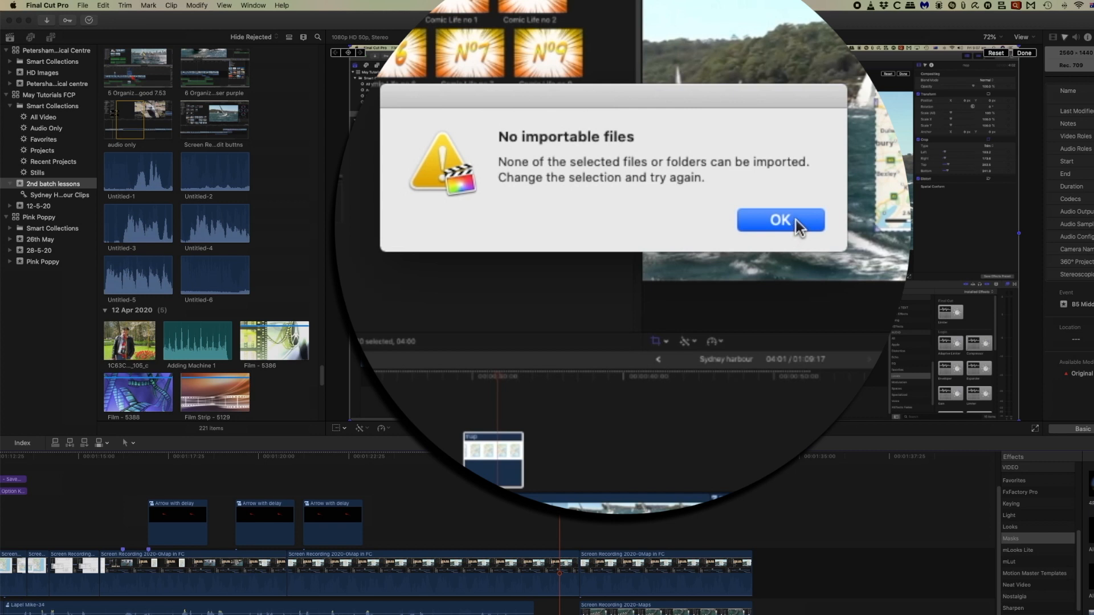
- Dismiss the import warning, open World Globe.avi in VLC, and pause playback
click(780, 218)
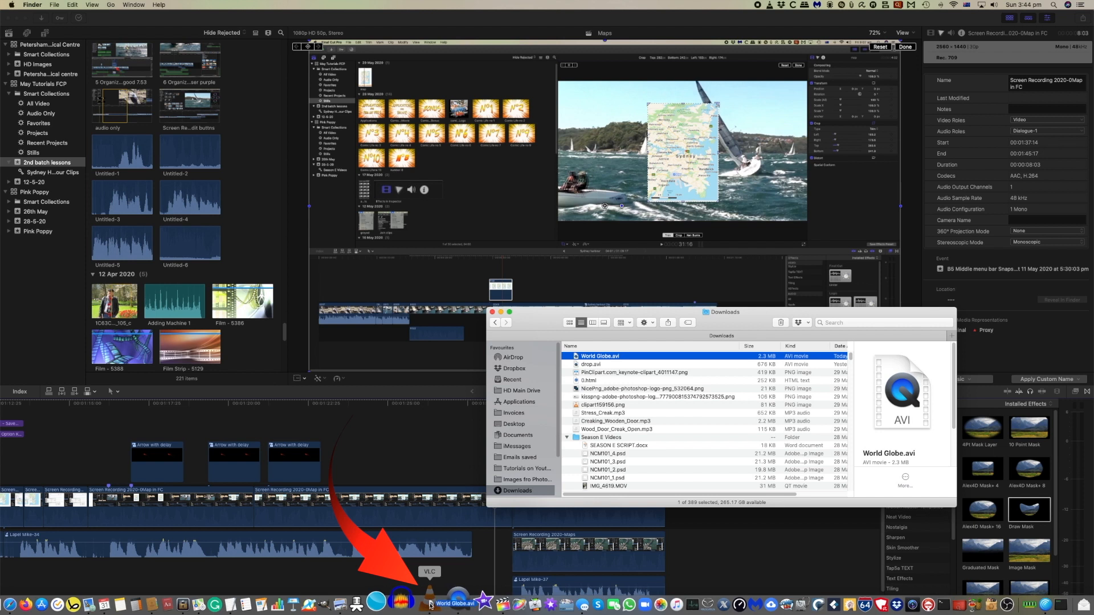
double_click(600, 356)
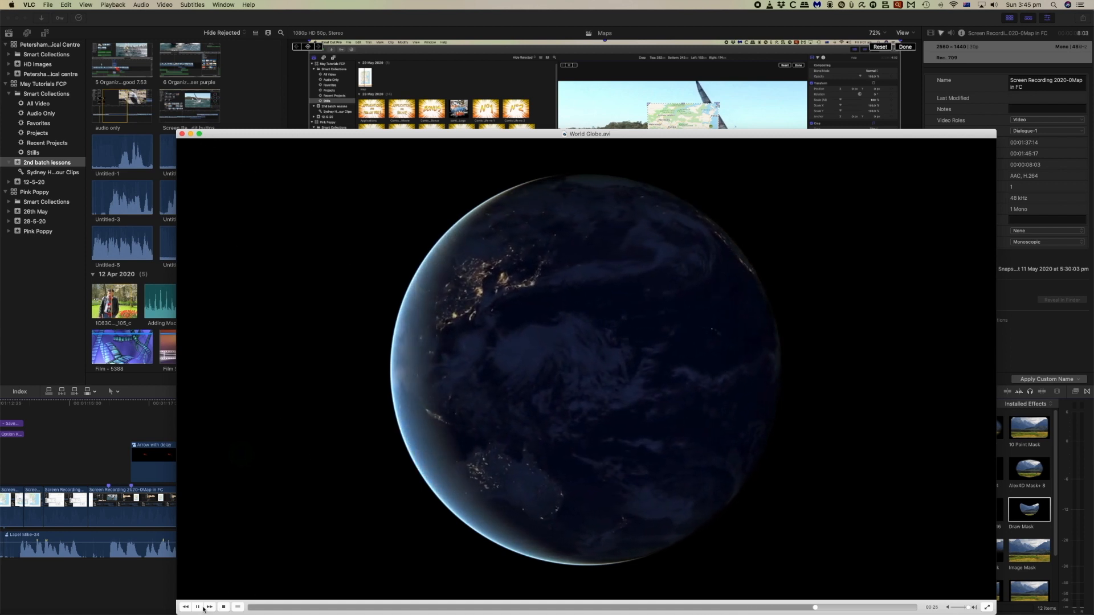
click(48, 5)
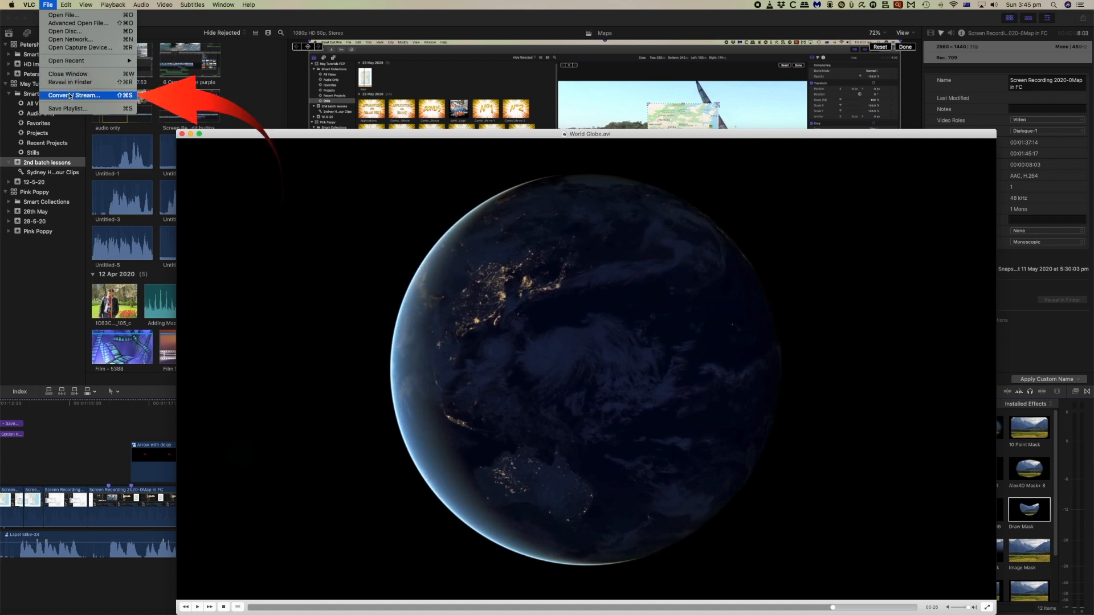
- Convert World Globe.avi with the Video - H.264 + MP3 (MP4) profile and choose the save location
click(75, 95)
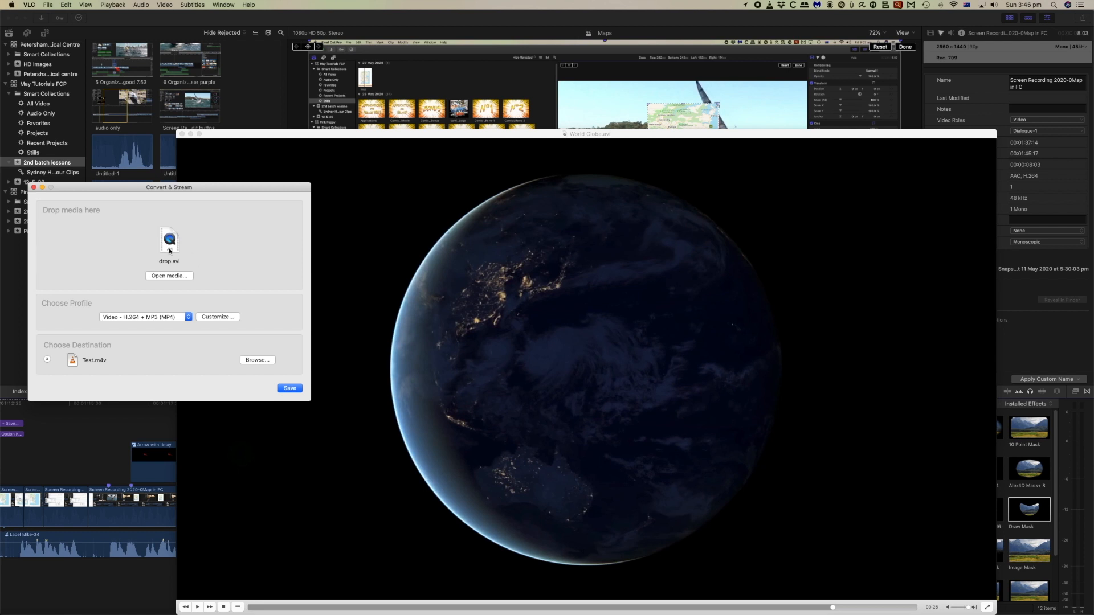
mouse_move(219, 599)
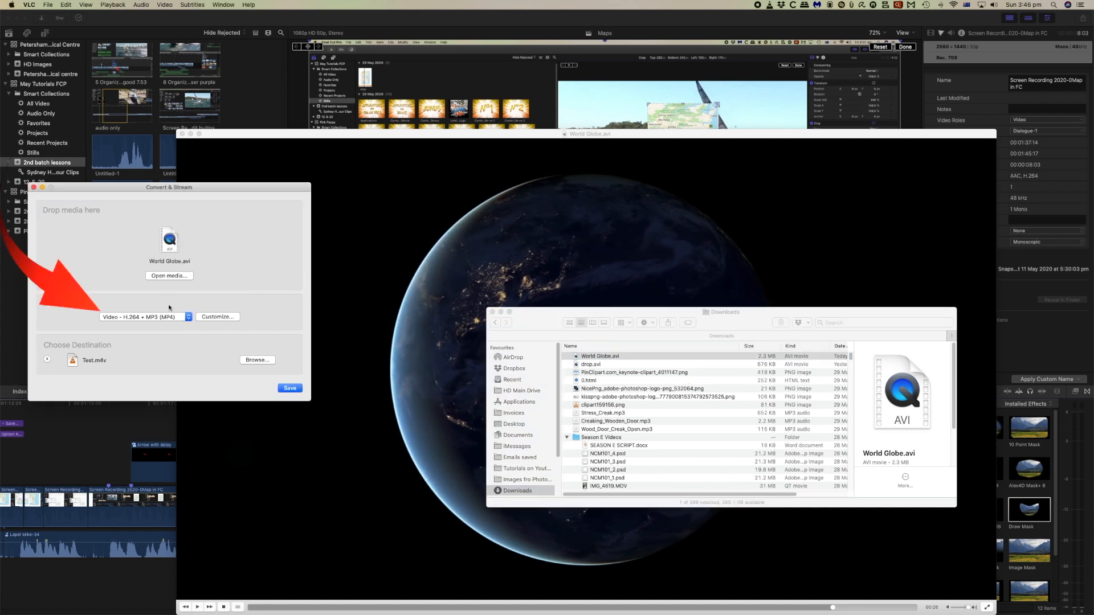
click(186, 317)
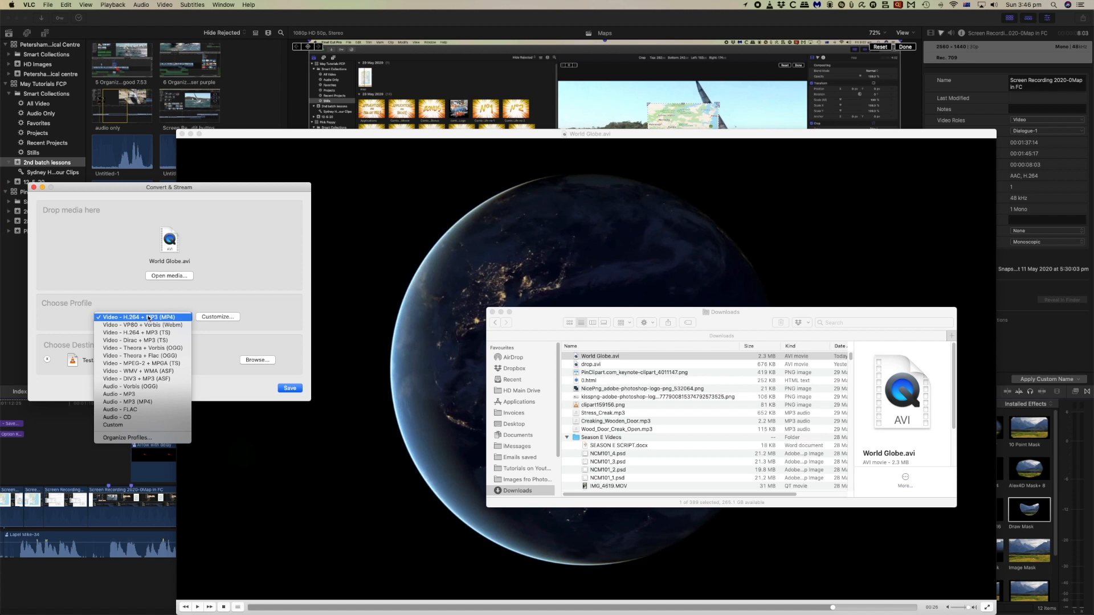
click(142, 317)
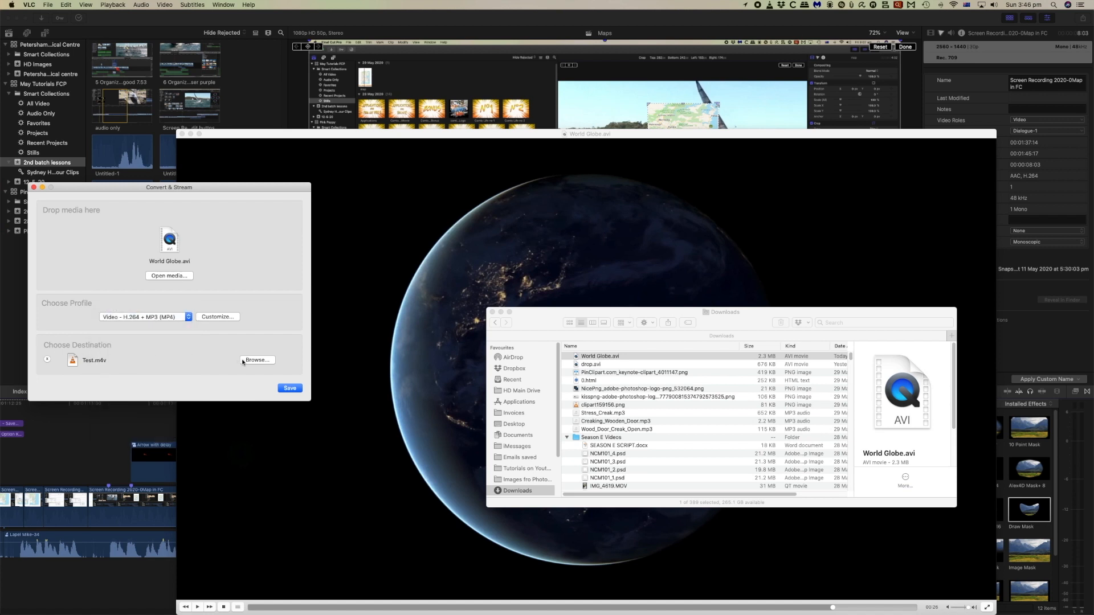
click(257, 360)
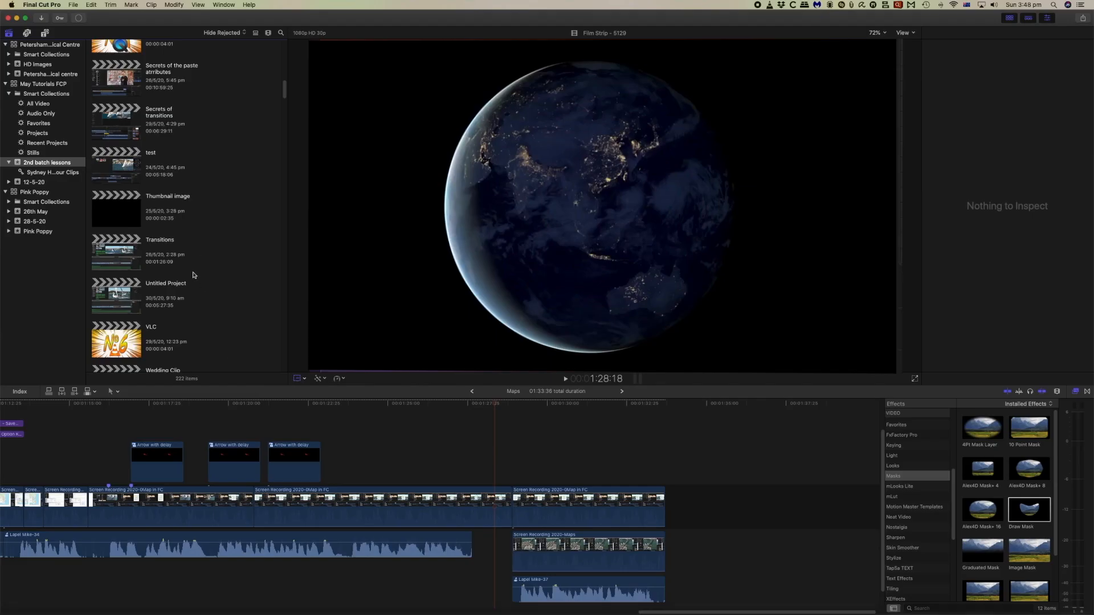
- Connect the globe2 clip from the 31 May 2020 event to the timeline
scroll(down, 3)
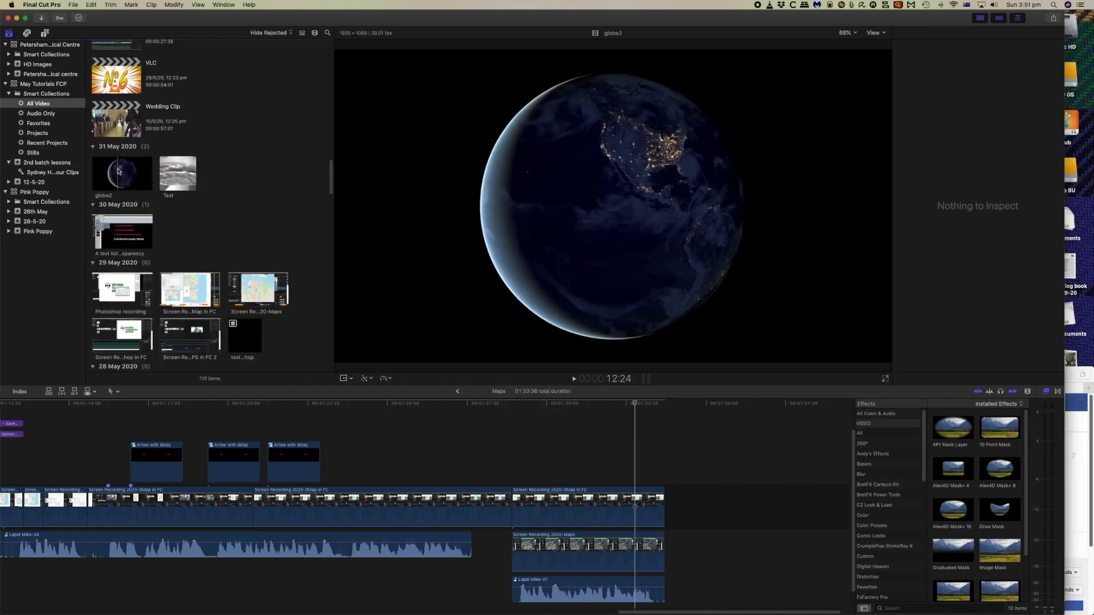
click(121, 174)
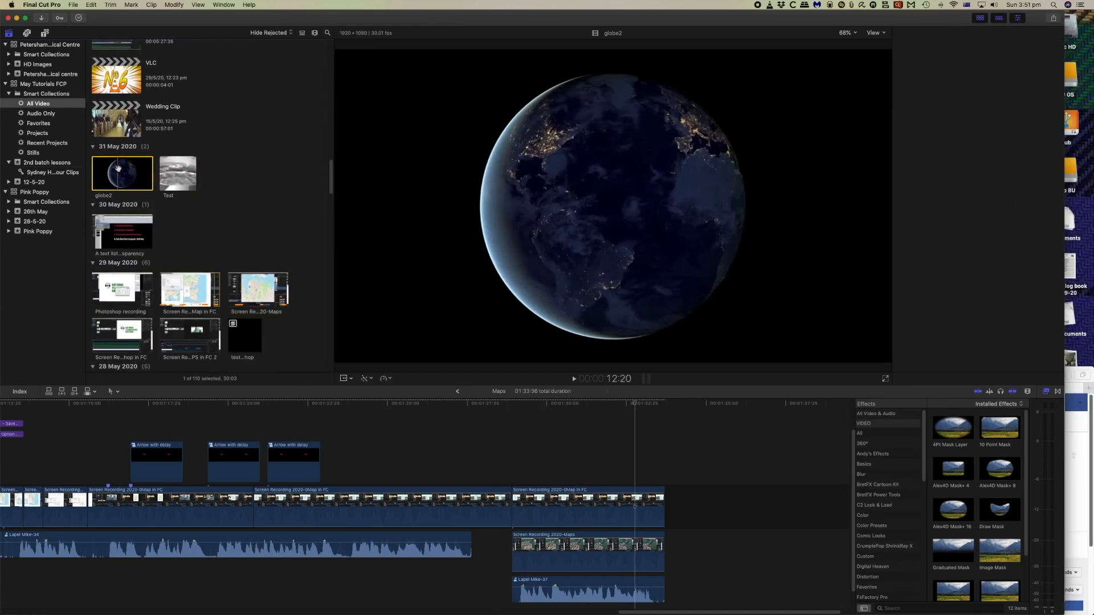
click(37, 133)
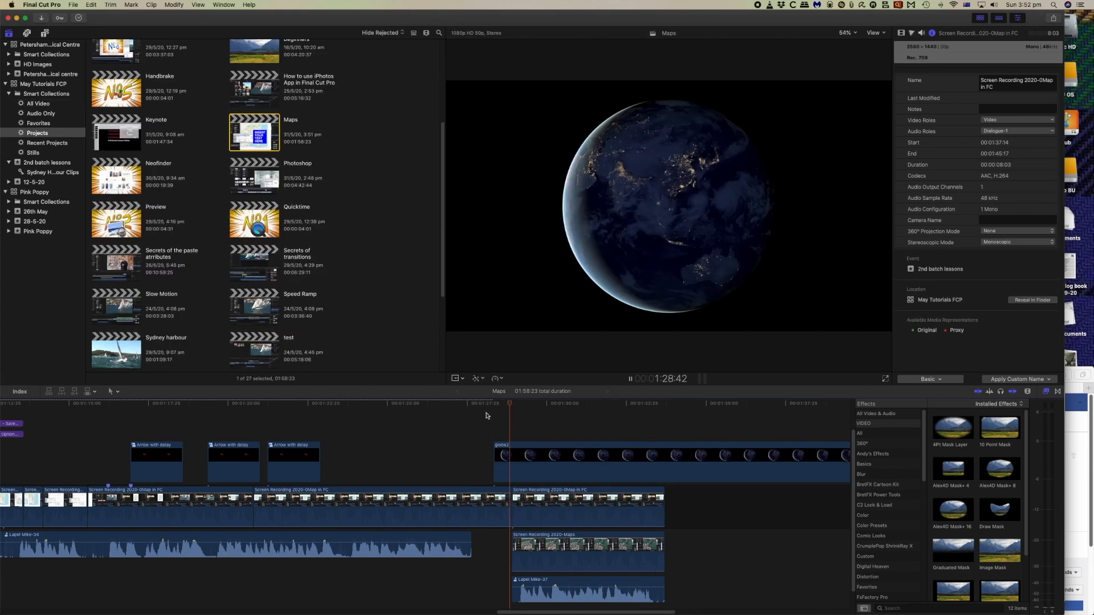